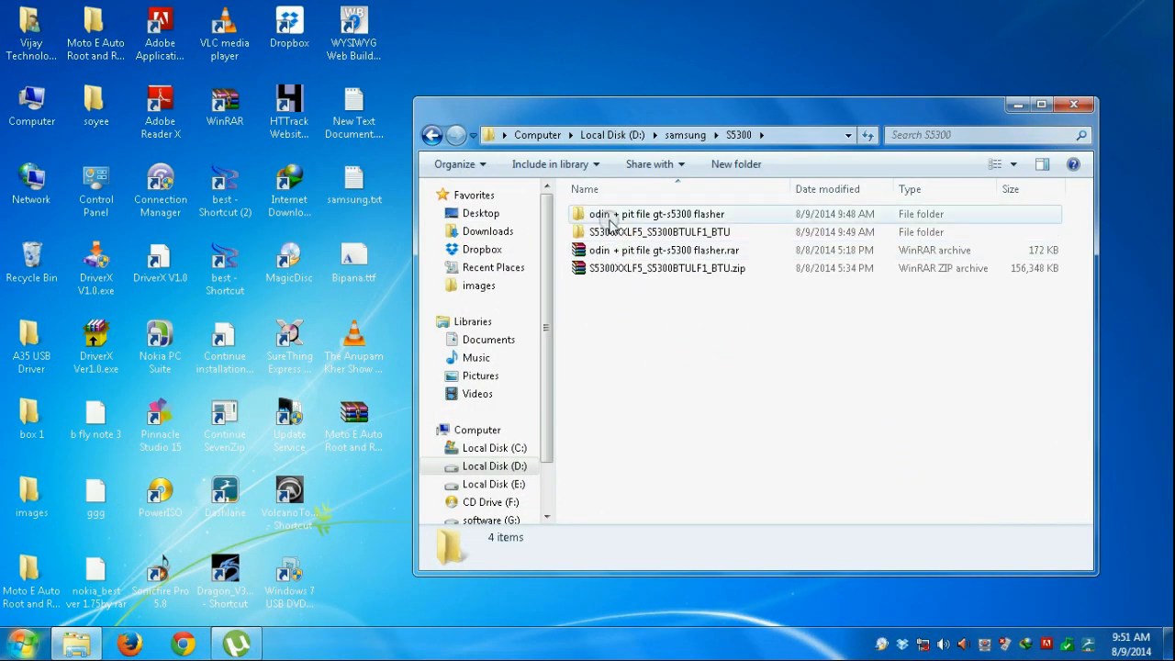
Run Odin3v1.87.exe from the 'odin + pit file flasher' Odin3v1.87 folder.
double_click(658, 213)
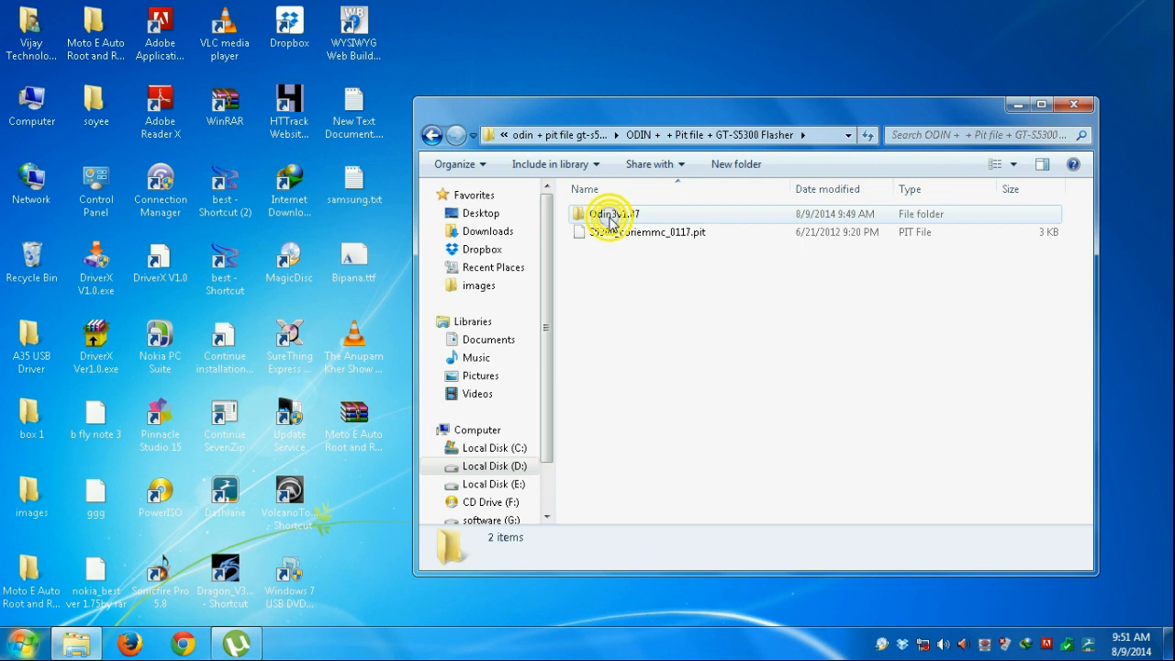
double_click(612, 213)
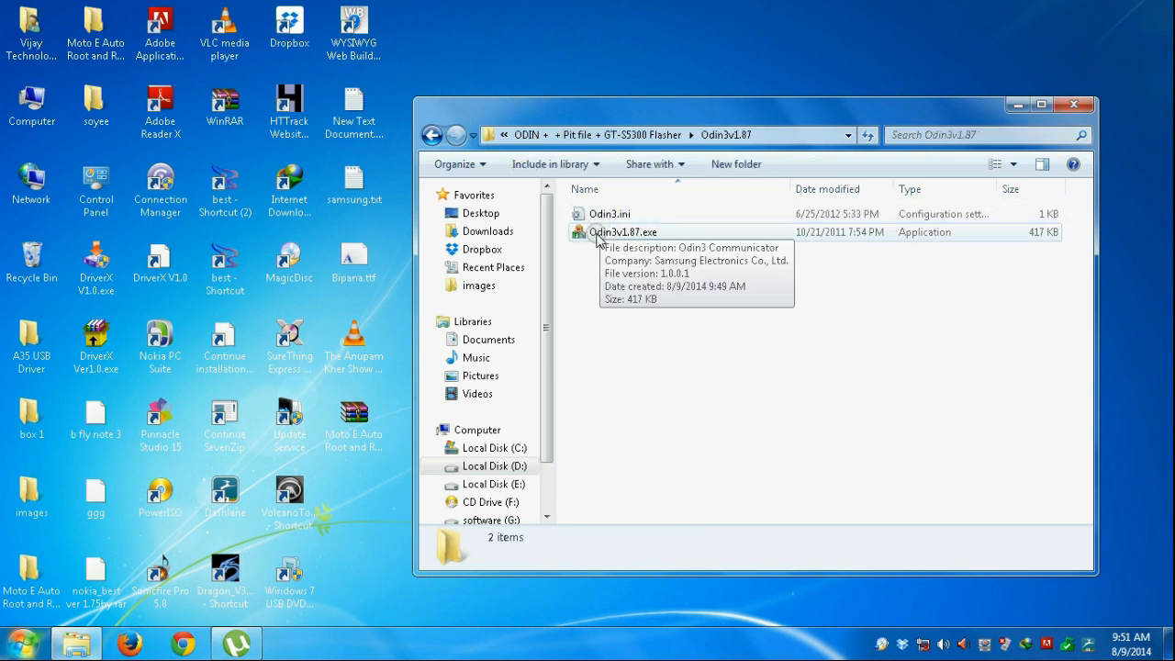
left_click(624, 231)
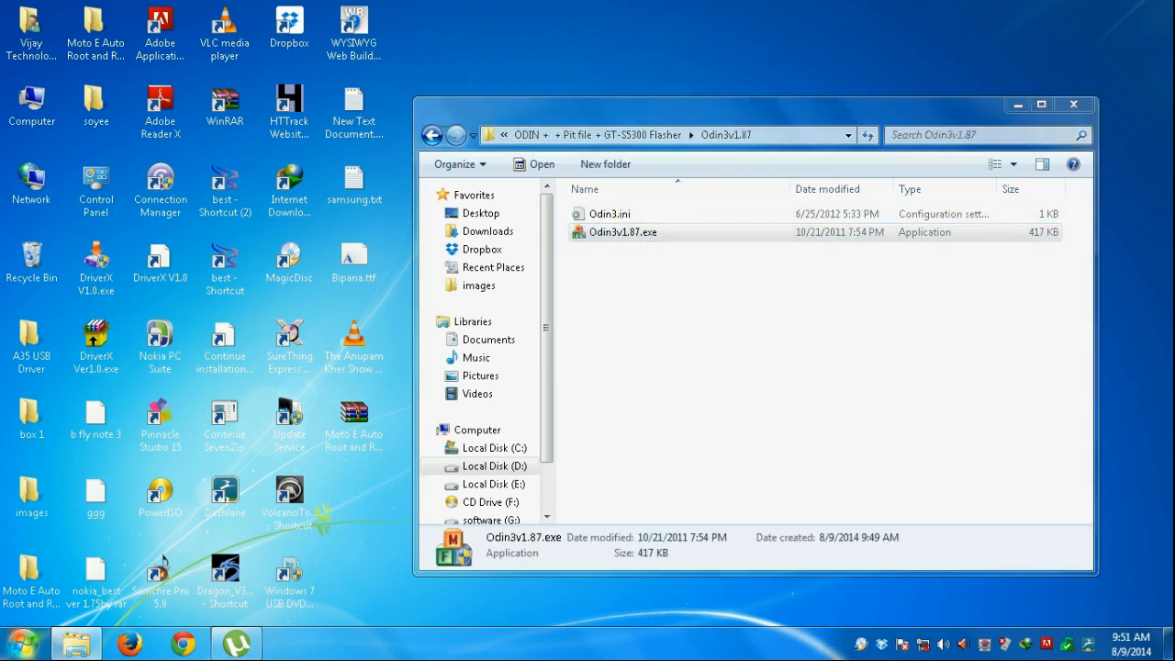
double_click(622, 231)
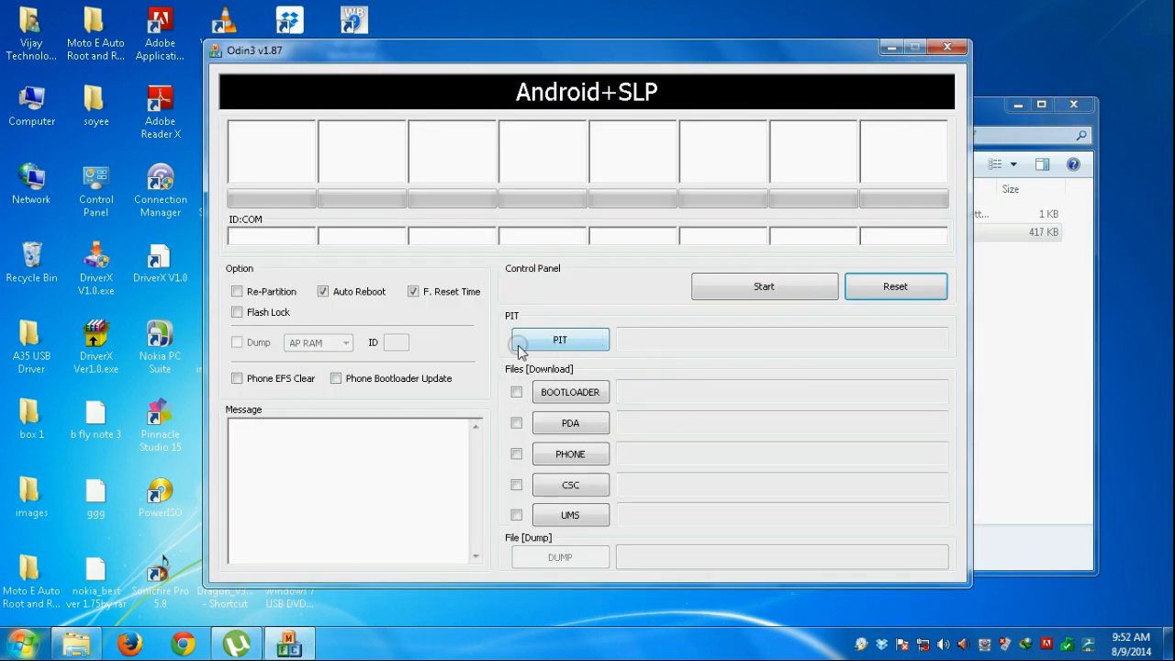
Start loading a PIT file and browse to the samsung\S5300 folder on drive D.
left_click(560, 340)
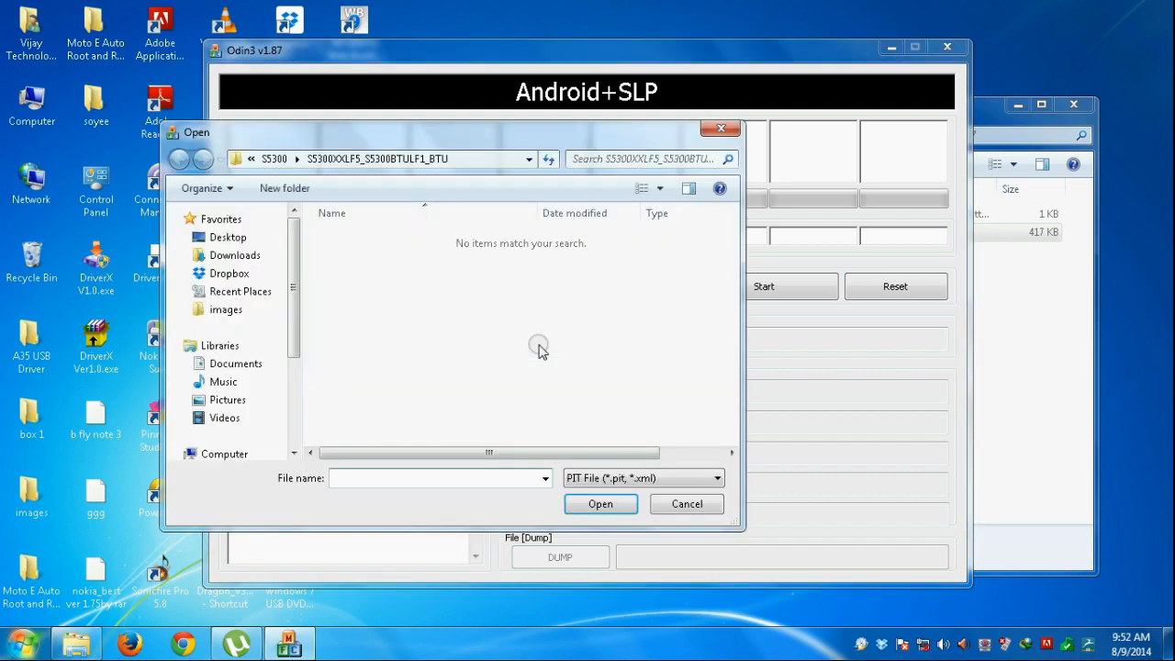
scroll("down", 3)
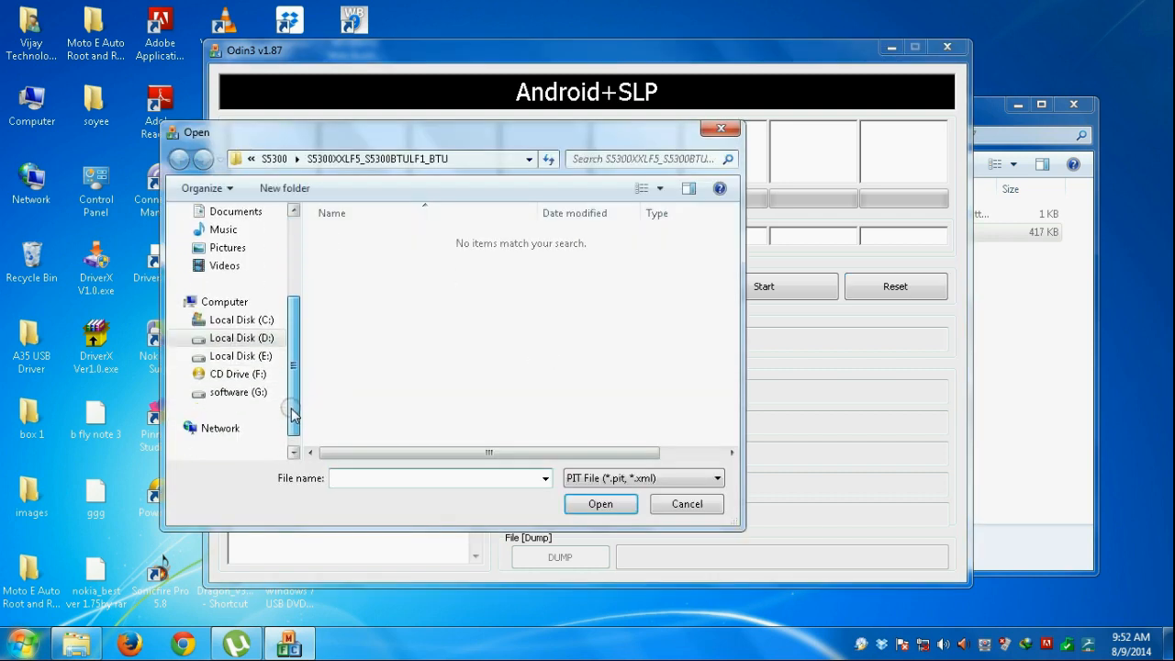
left_click(240, 338)
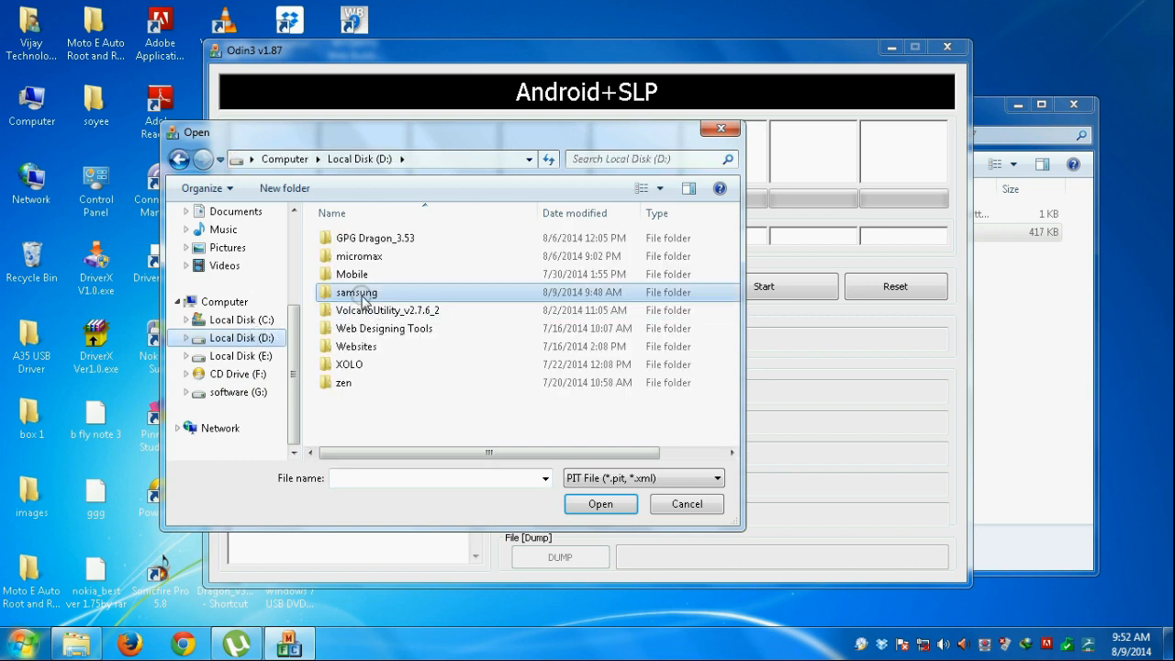
double_click(357, 292)
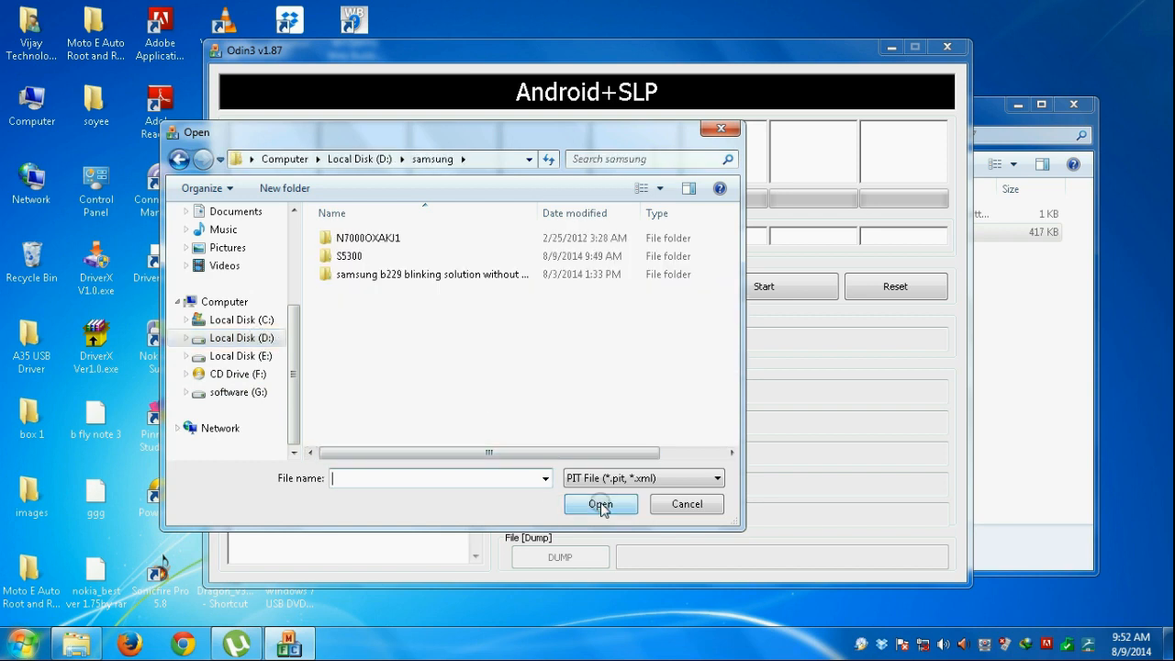
left_click(349, 255)
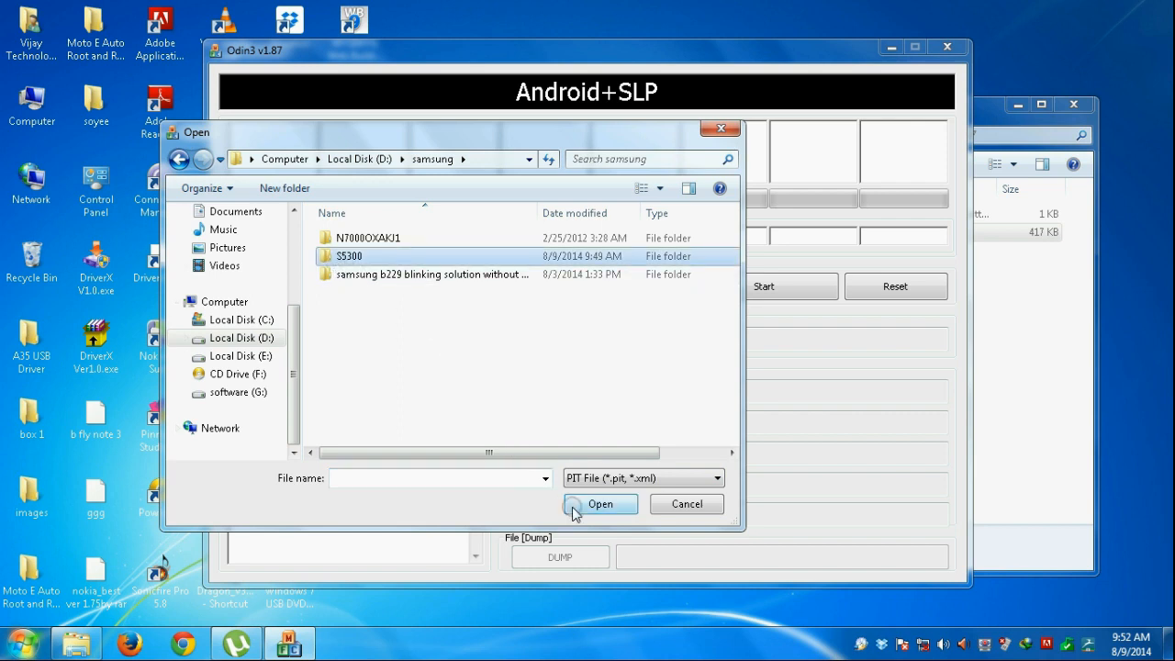
Load S5300_coriemmc_0117.pit from the 'odin + pit file gt-s5300 flasher' folder as the PIT.
double_click(348, 255)
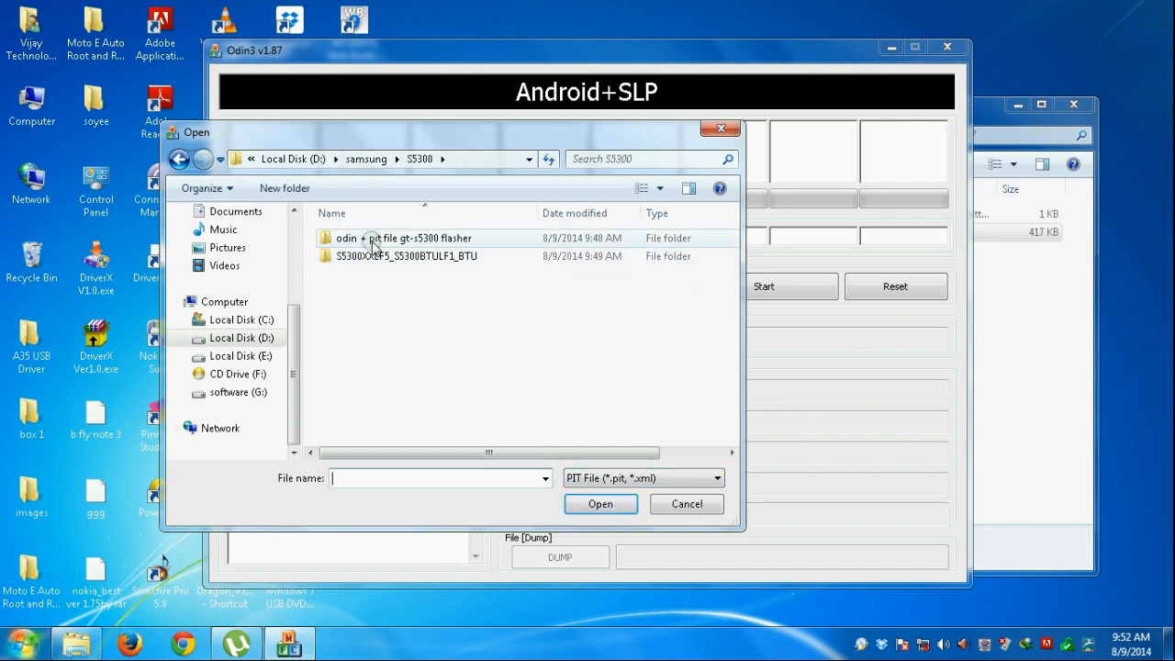
double_click(418, 237)
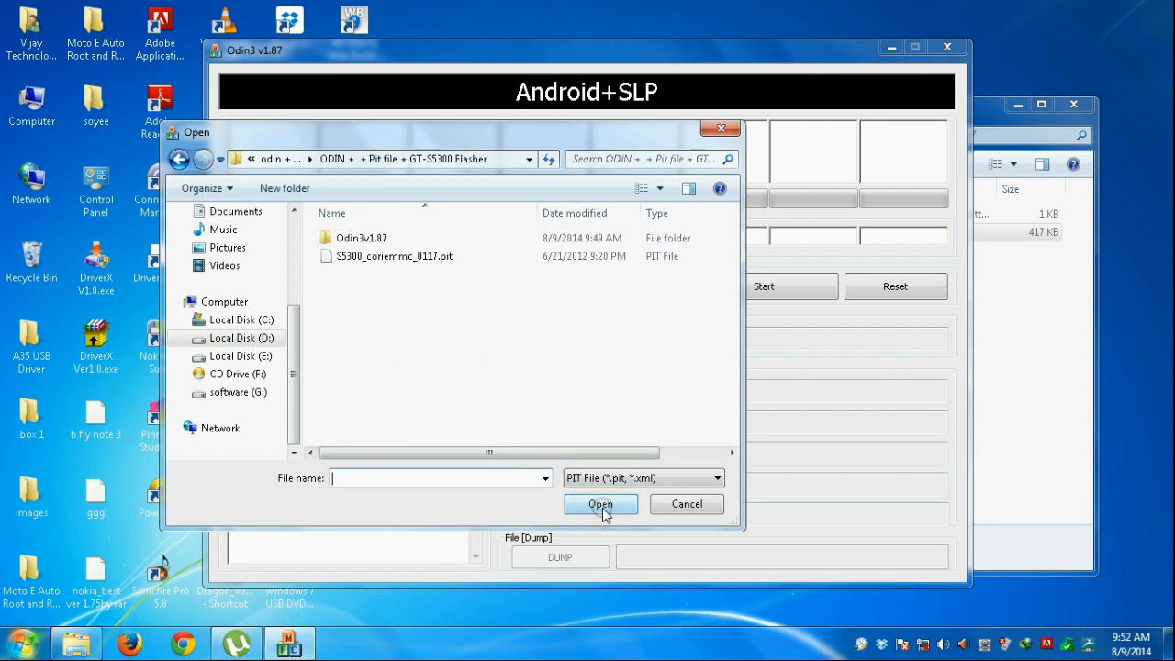
left_click(394, 256)
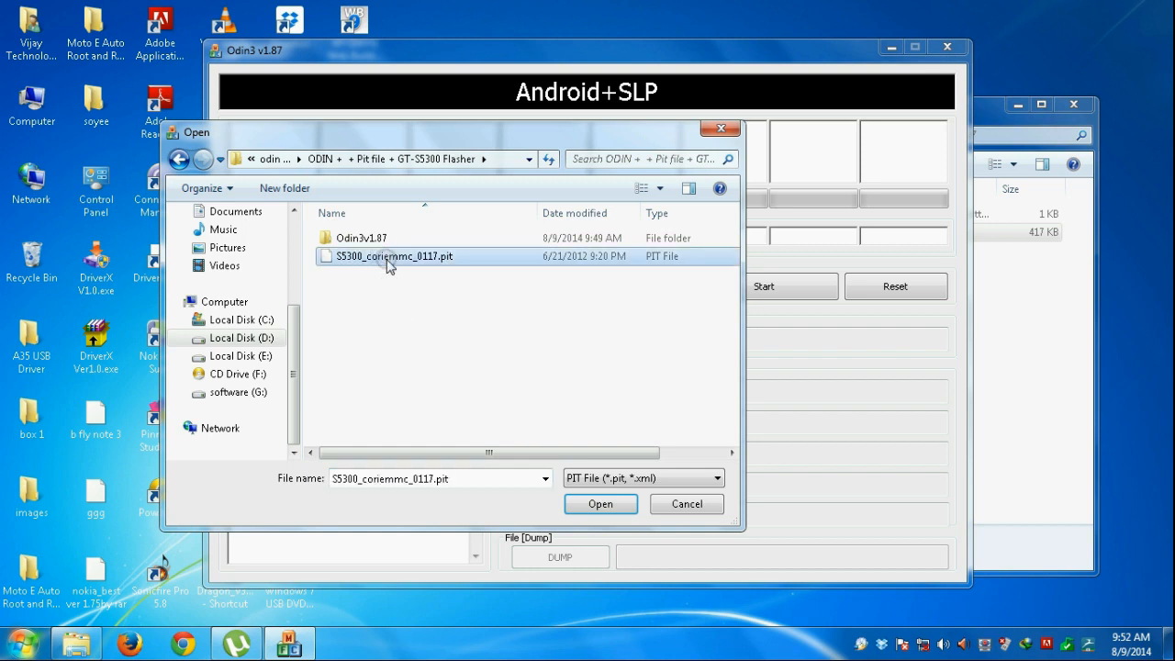
left_click(600, 503)
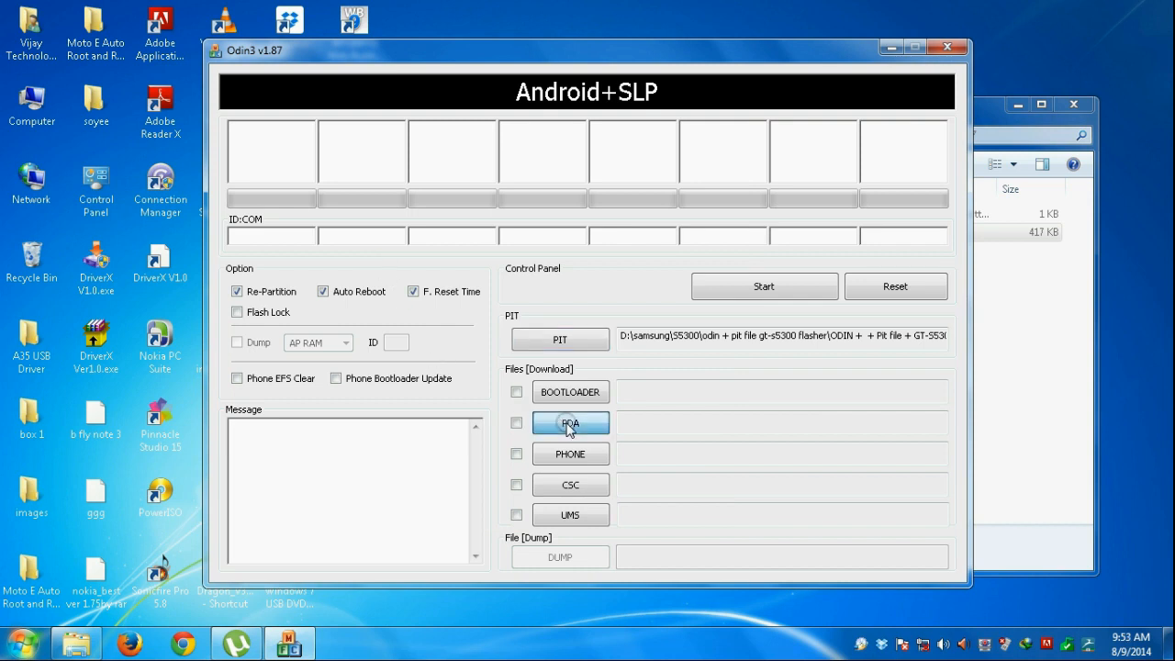
Start loading a PDA file and browse to D:\samsung\S5300.
left_click(570, 423)
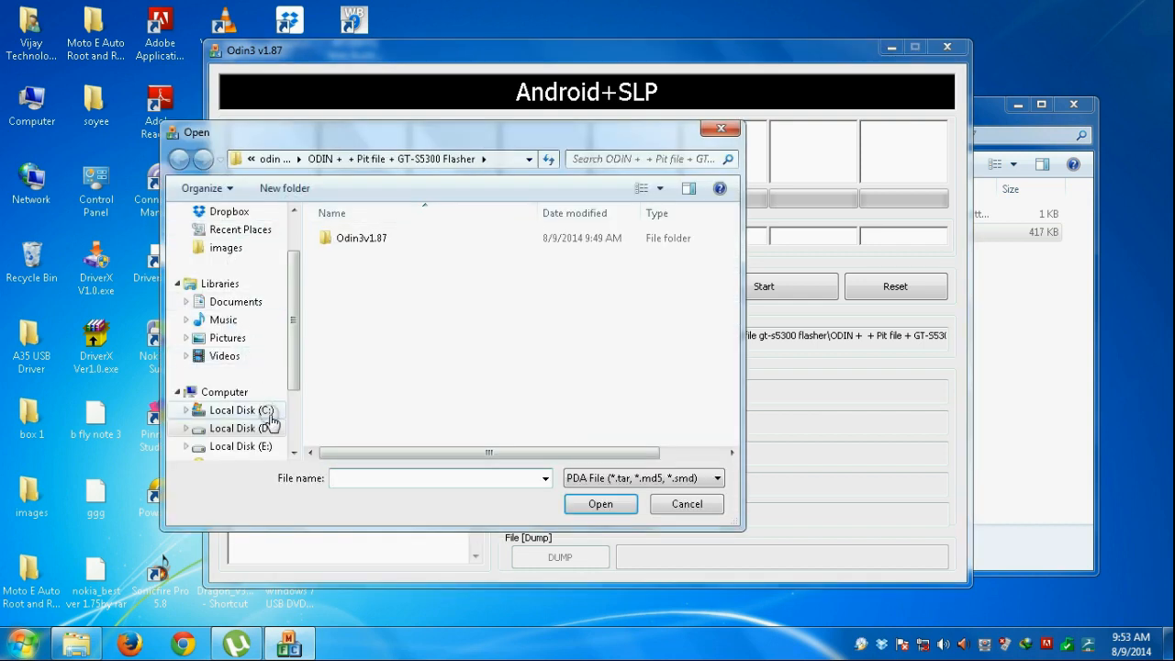
left_click(245, 428)
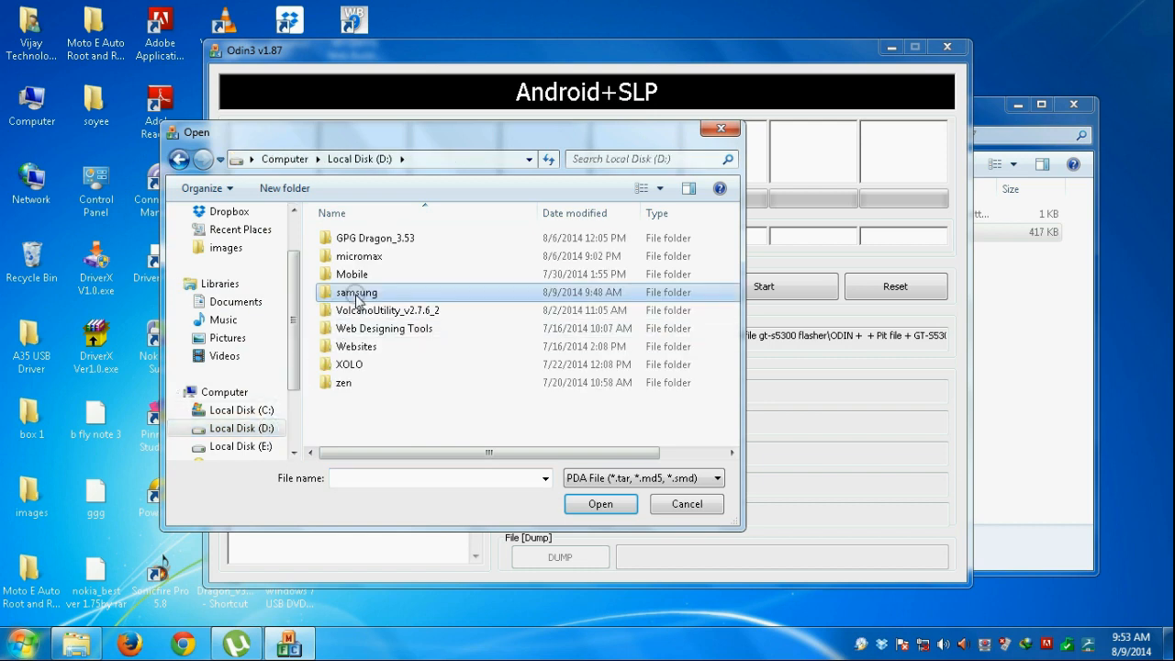
double_click(356, 292)
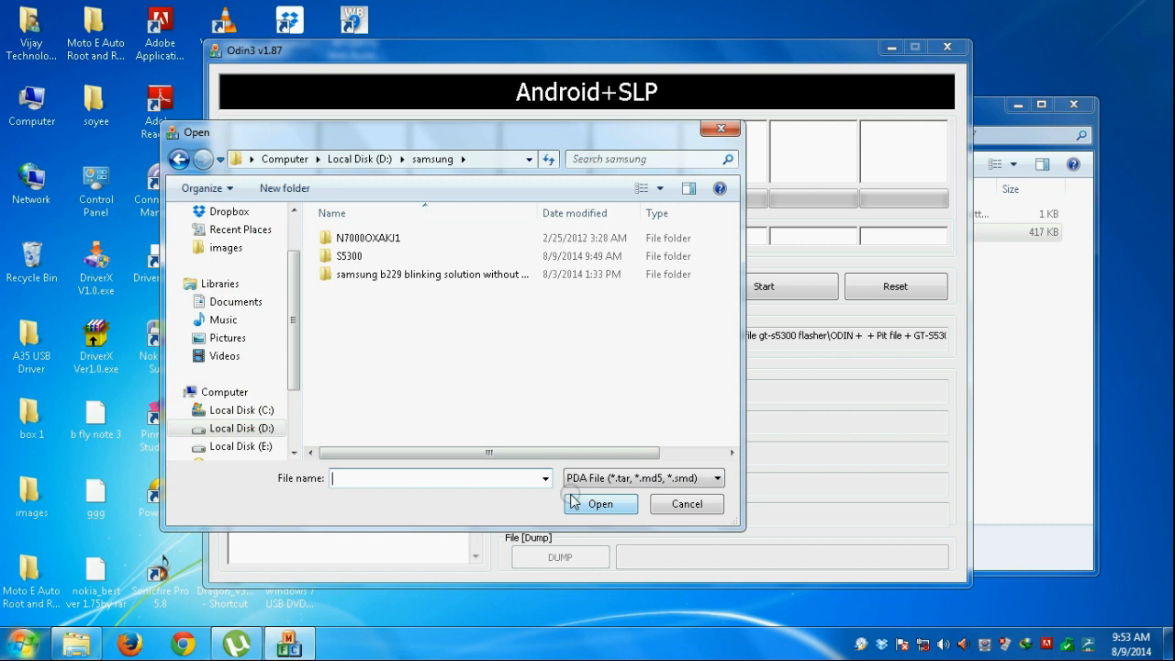
left_click(349, 255)
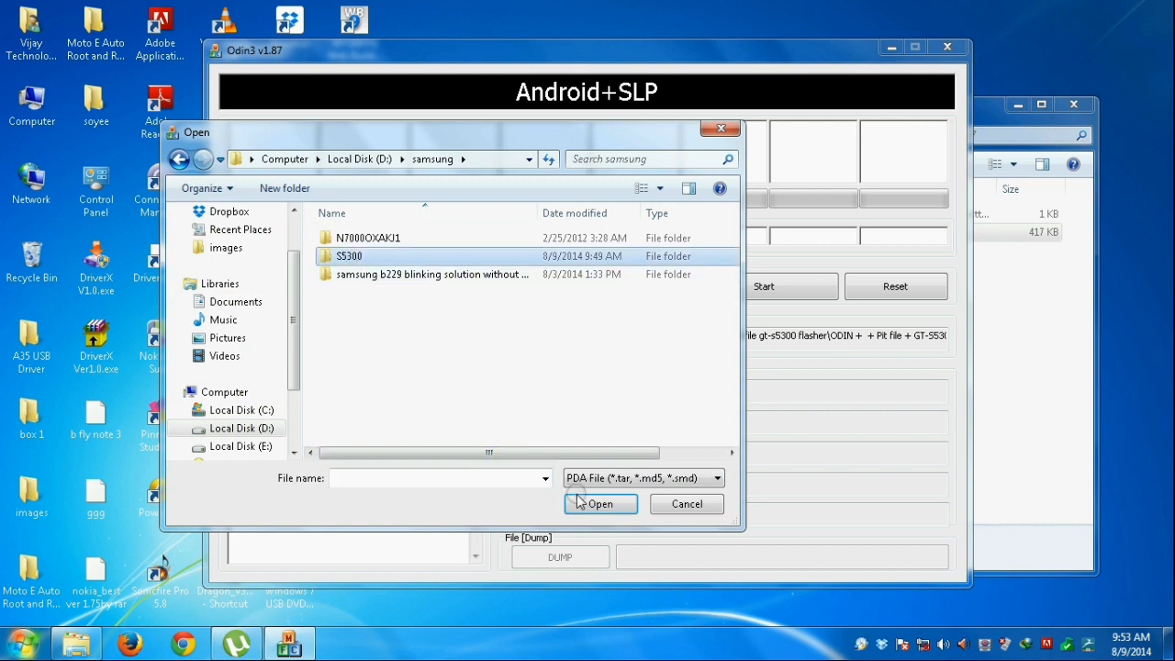
mouse_move(337, 260)
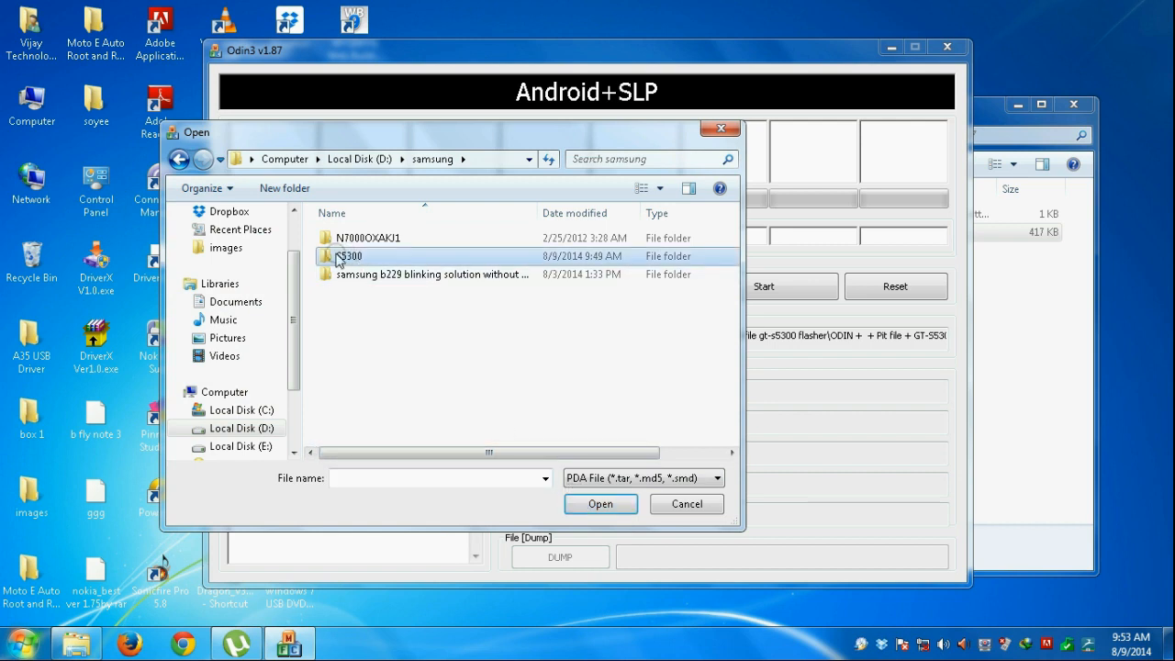
Load the S5300XXLF5 .md5 firmware from the S5300XXLF5_S5300BTULF1_BTU folder as PDA.
double_click(349, 255)
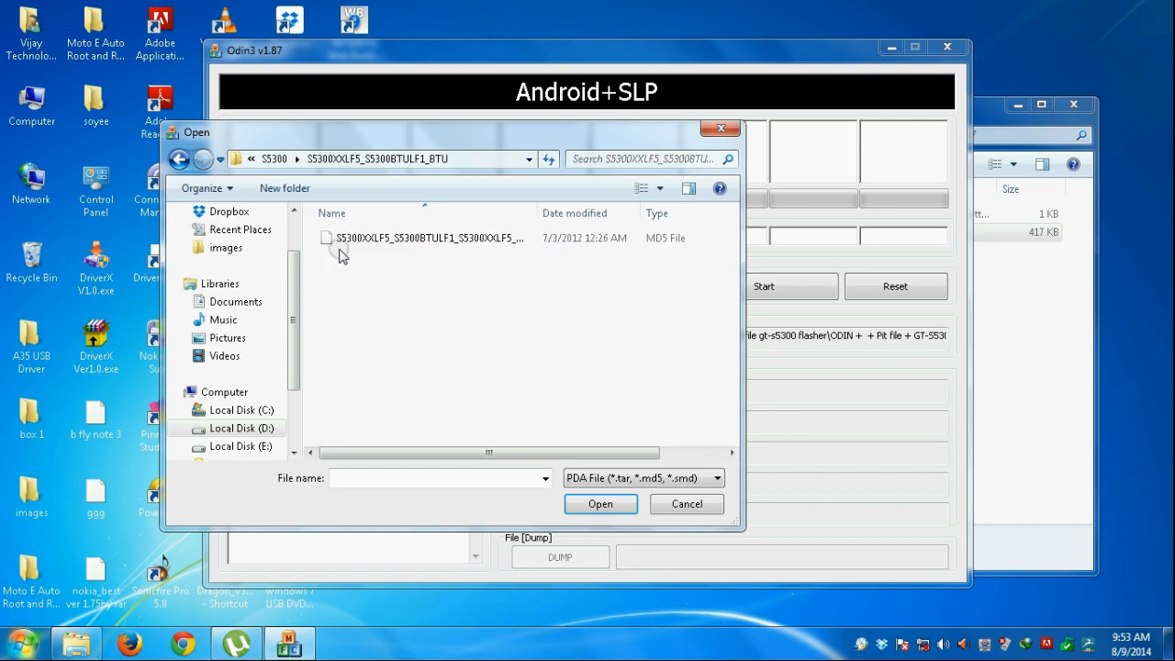
left_click(429, 237)
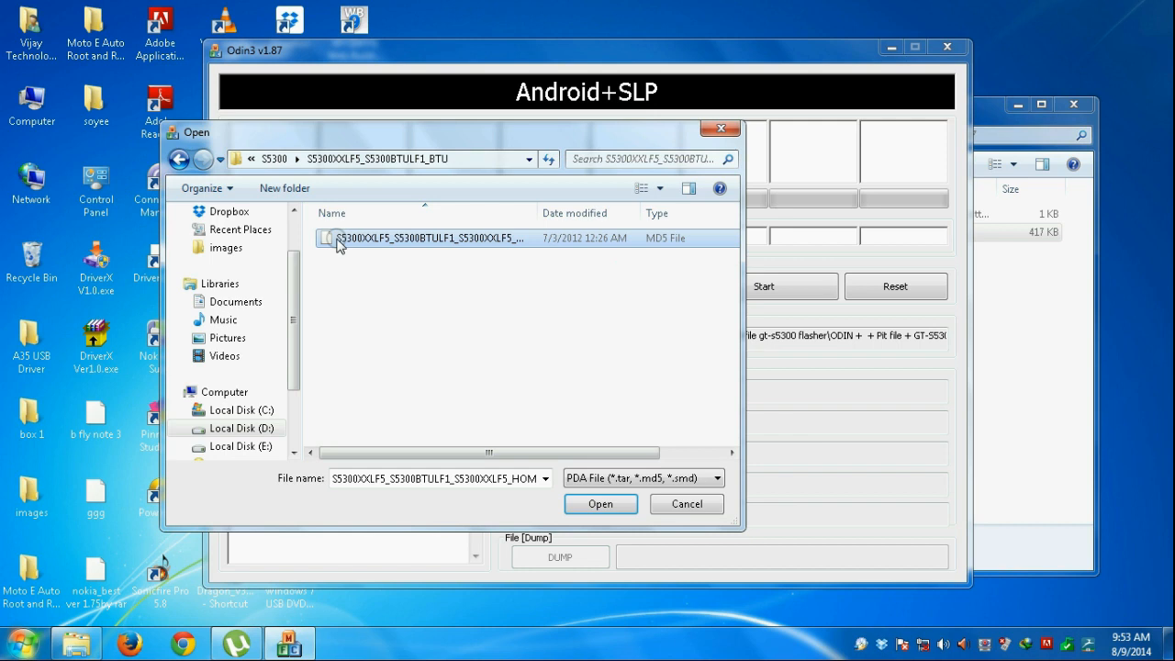
left_click(601, 504)
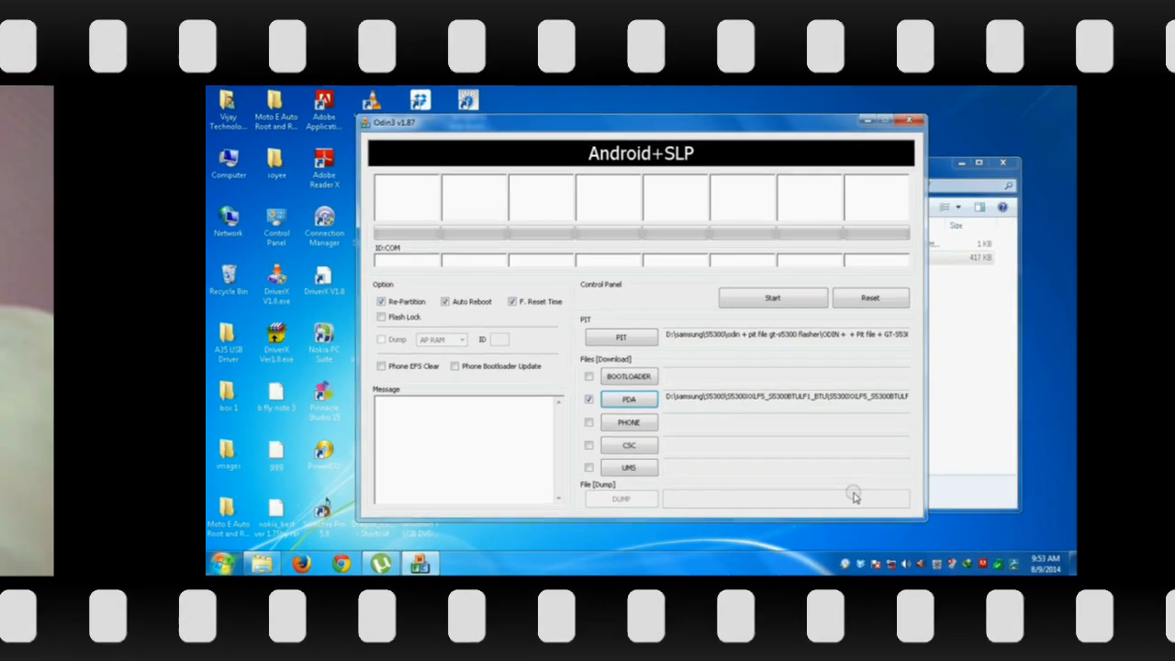